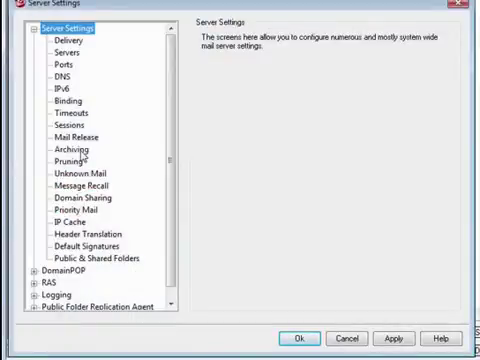
- Show the Archiving page within Server Settings
{"action": "left_click", "coordinate": [66, 148]}
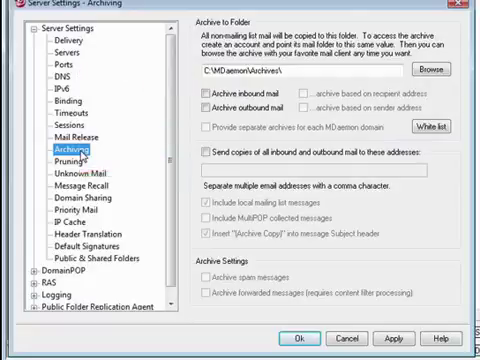
- Enable inbound and outbound archiving by recipient and sender address, with separate per-domain archives
{"action": "left_click", "coordinate": [200, 92]}
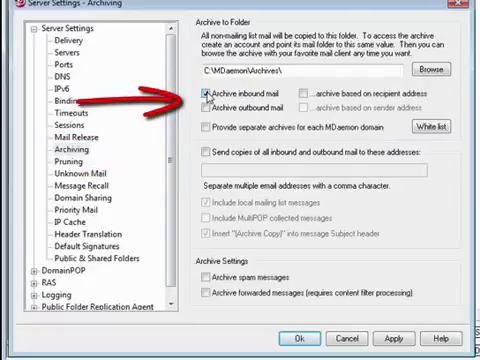
{"action": "left_click", "coordinate": [204, 112]}
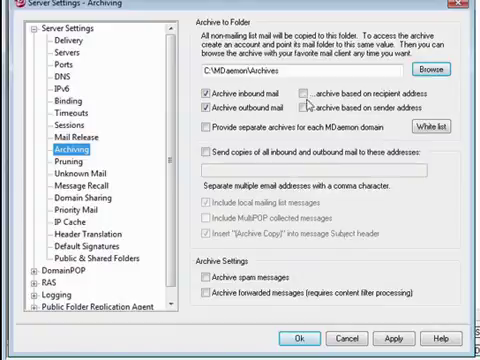
{"action": "left_click", "coordinate": [292, 108]}
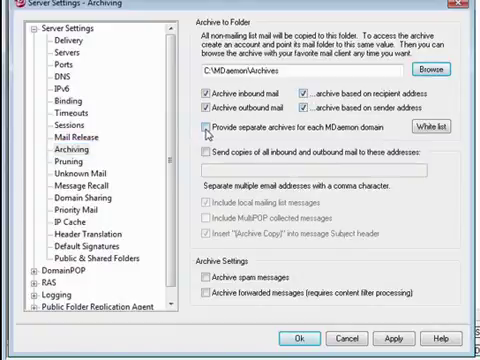
{"action": "left_click", "coordinate": [198, 128]}
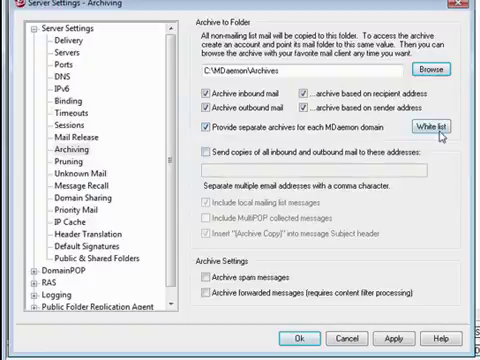
{"action": "left_click", "coordinate": [432, 128]}
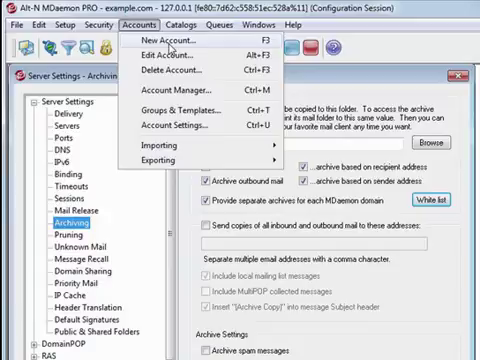
- Create a new account named Archive with mailbox archive and a password
{"action": "left_click", "coordinate": [170, 38]}
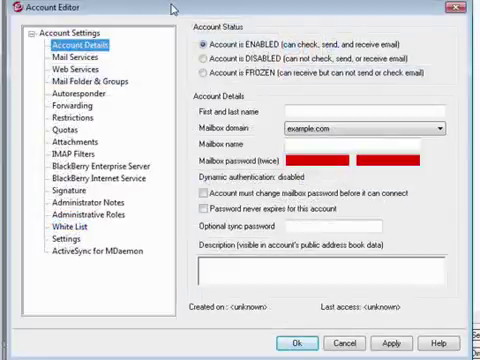
{"action": "type", "text": "Ar"}
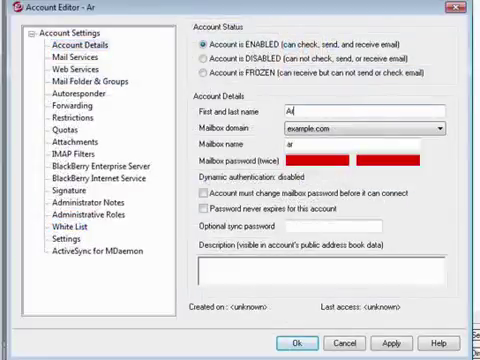
{"action": "type", "text": "Archive"}
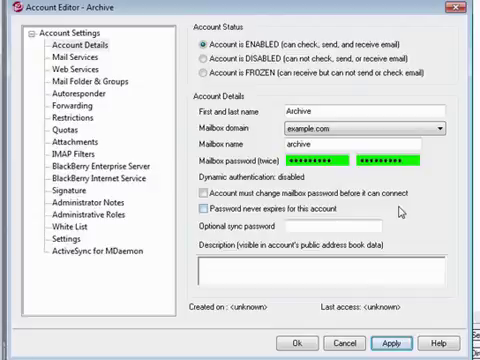
{"action": "left_click", "coordinate": [80, 76]}
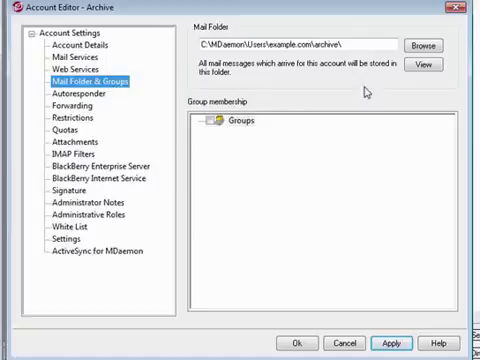
- Set the Archive account's mail folder to the Archives directory and apply the change
{"action": "left_click", "coordinate": [420, 46]}
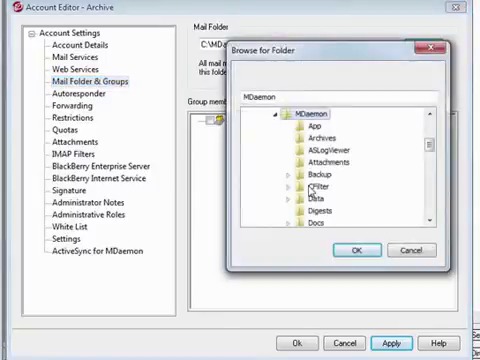
{"action": "left_click", "coordinate": [316, 140]}
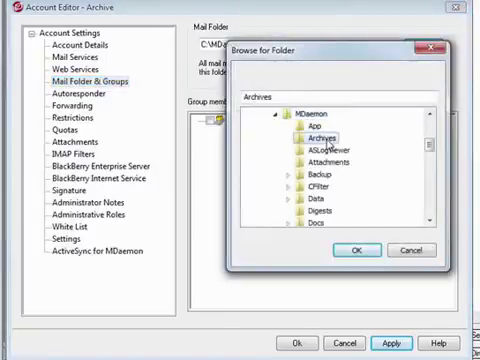
{"action": "left_click", "coordinate": [356, 252]}
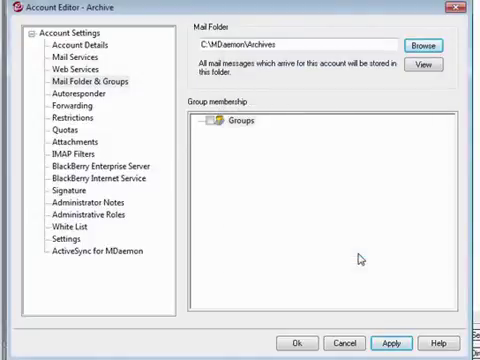
{"action": "left_click", "coordinate": [392, 342]}
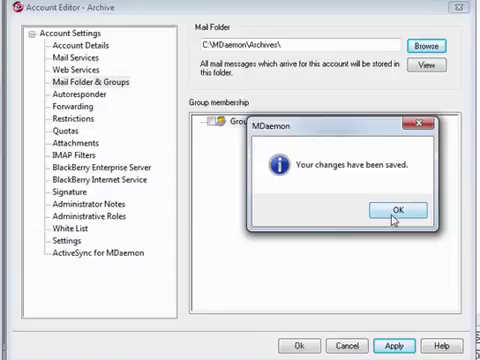
{"action": "left_click", "coordinate": [392, 208]}
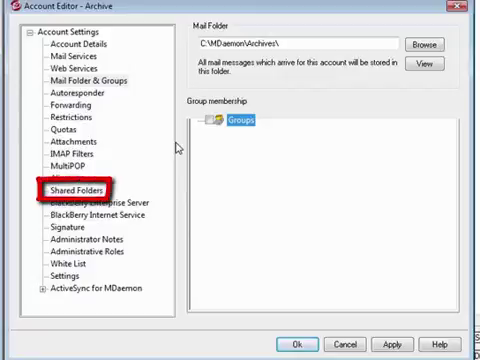
- Show the Archive account's Shared Folders list with its Inbox folder
{"action": "left_click", "coordinate": [72, 188]}
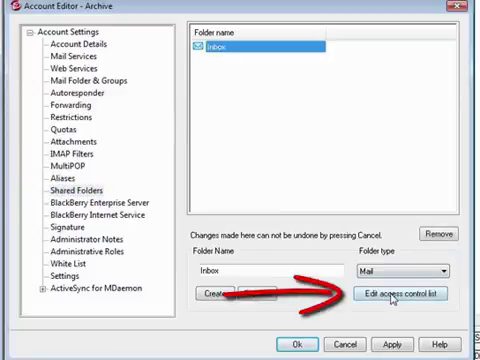
{"action": "left_click", "coordinate": [412, 292]}
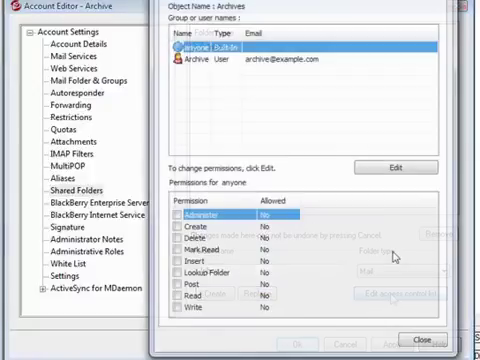
{"action": "left_click", "coordinate": [390, 168]}
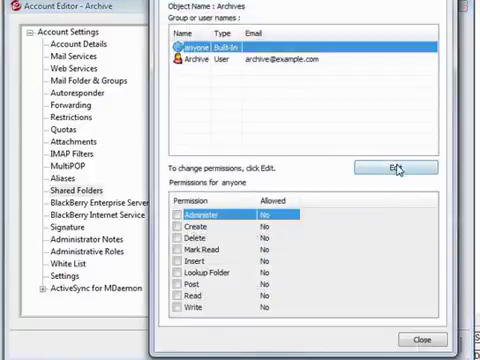
{"action": "left_click", "coordinate": [394, 166]}
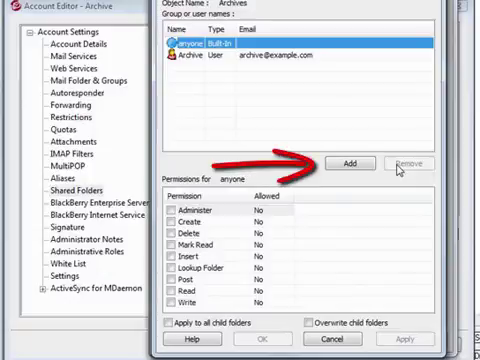
{"action": "left_click", "coordinate": [350, 162]}
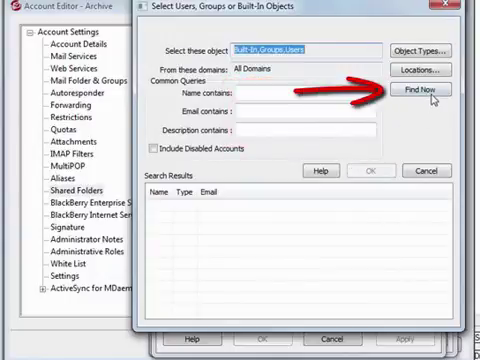
{"action": "left_click", "coordinate": [424, 90]}
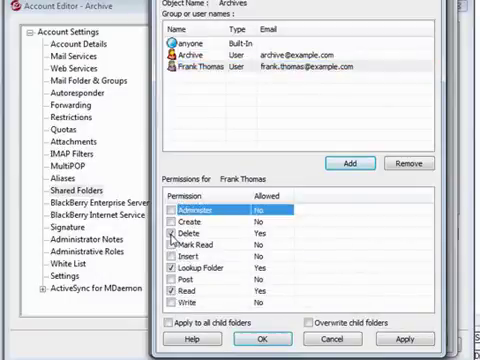
{"action": "mouse_move", "coordinate": [200, 244]}
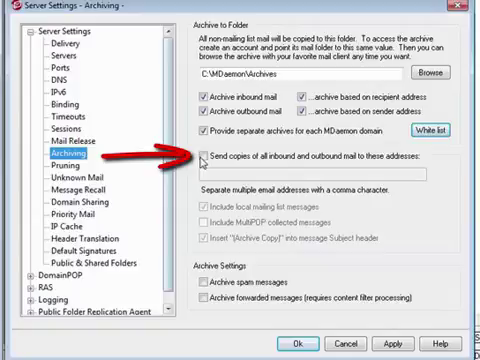
{"action": "left_click", "coordinate": [204, 154]}
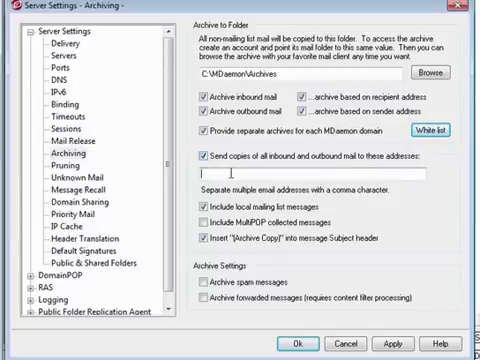
{"action": "type", "text": "archive@example.com"}
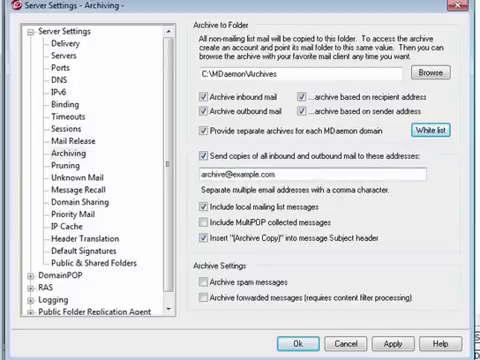
{"action": "type", "text": ","}
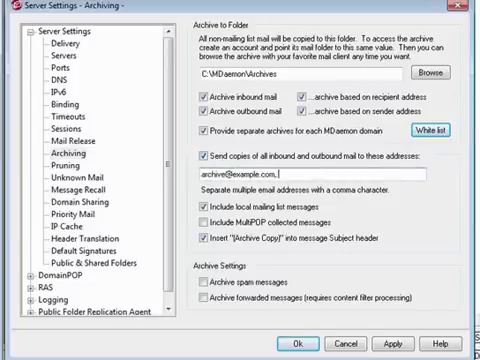